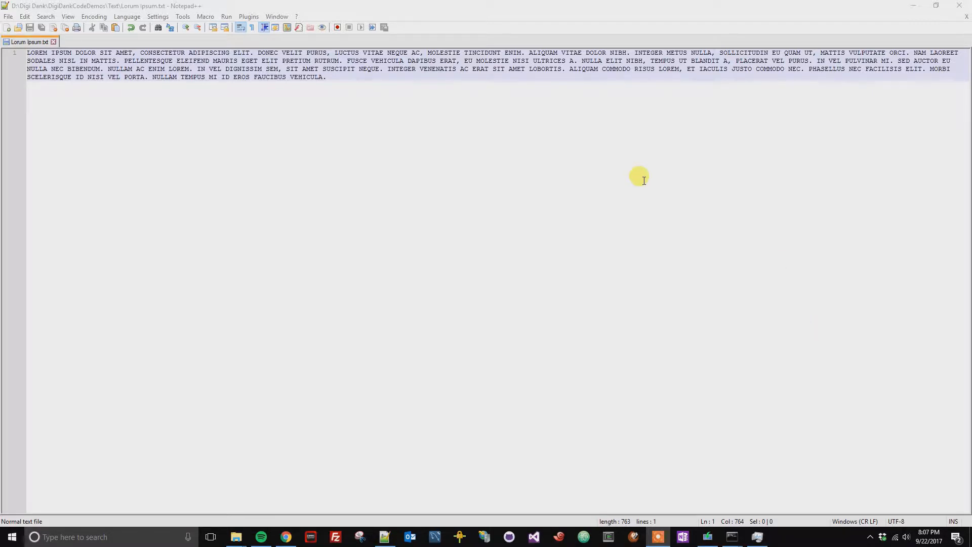
pyautogui.moveTo(668, 191)
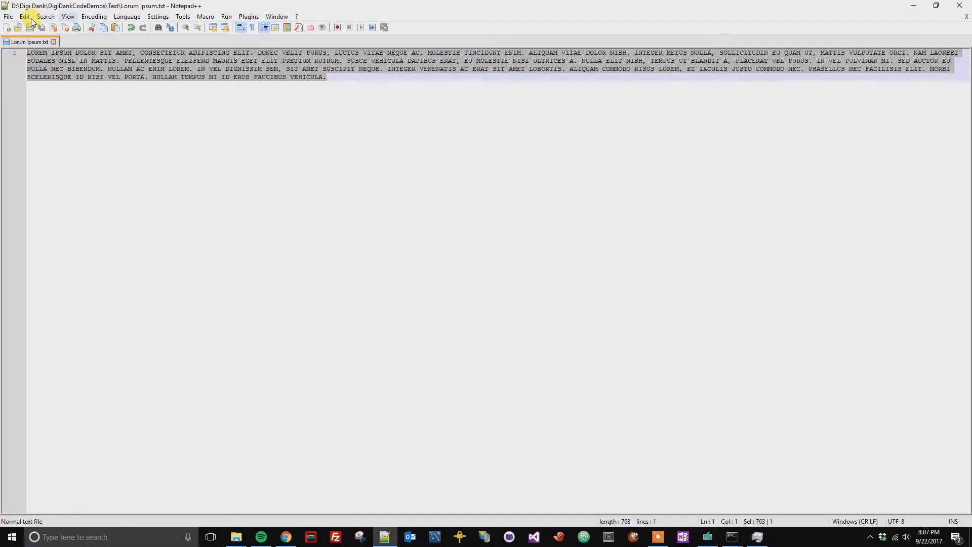
# Convert the uppercase Lorem Ipsum text to sentence case from the Edit menu.
pyautogui.click(25, 16)
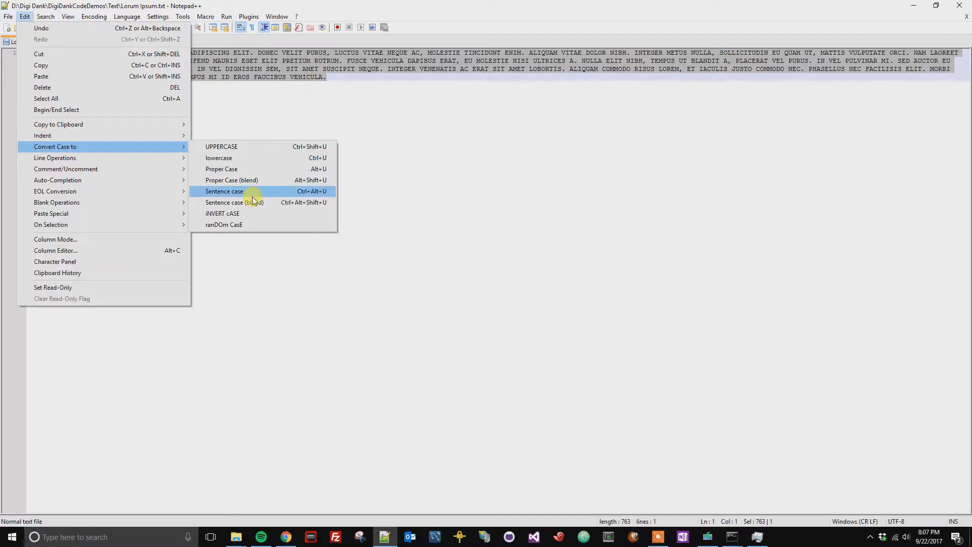
pyautogui.click(224, 191)
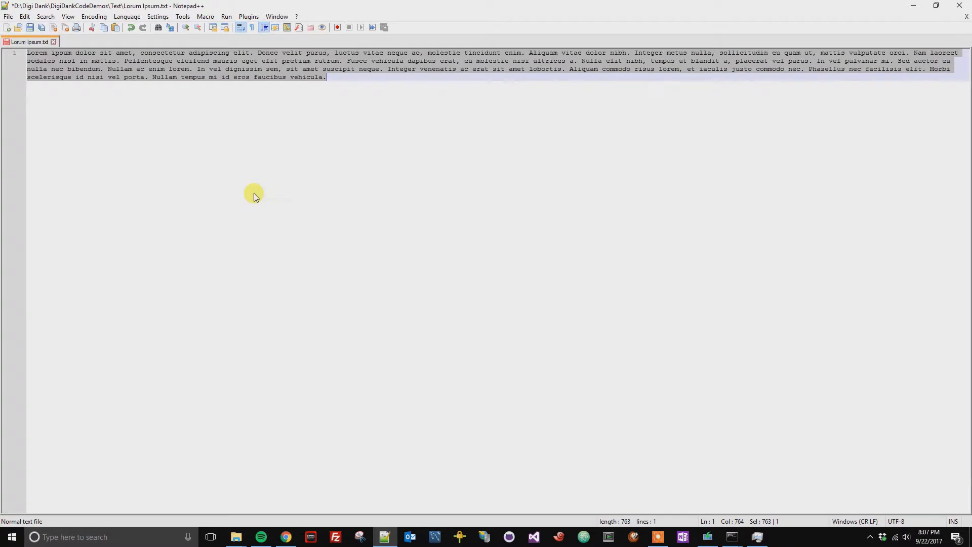
pyautogui.click(153, 68)
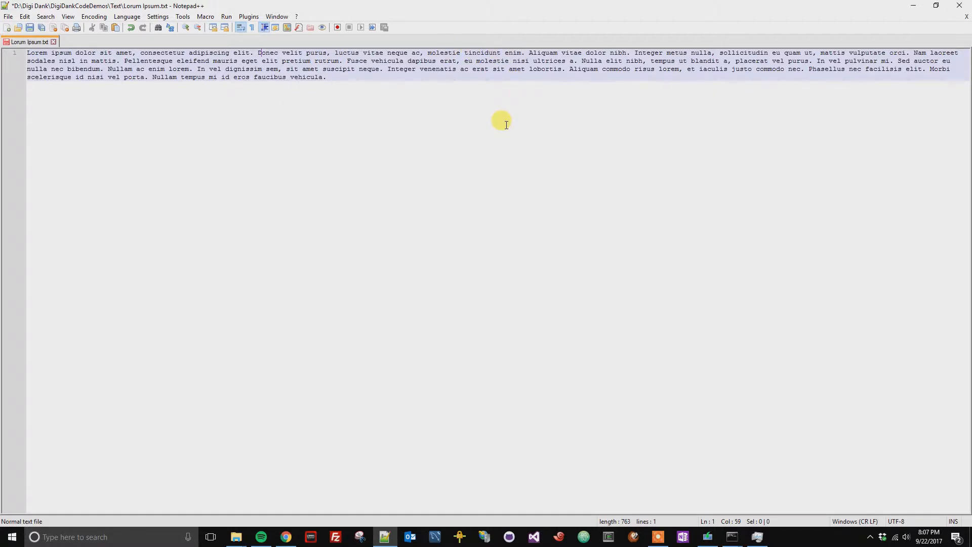
pyautogui.moveTo(500, 121)
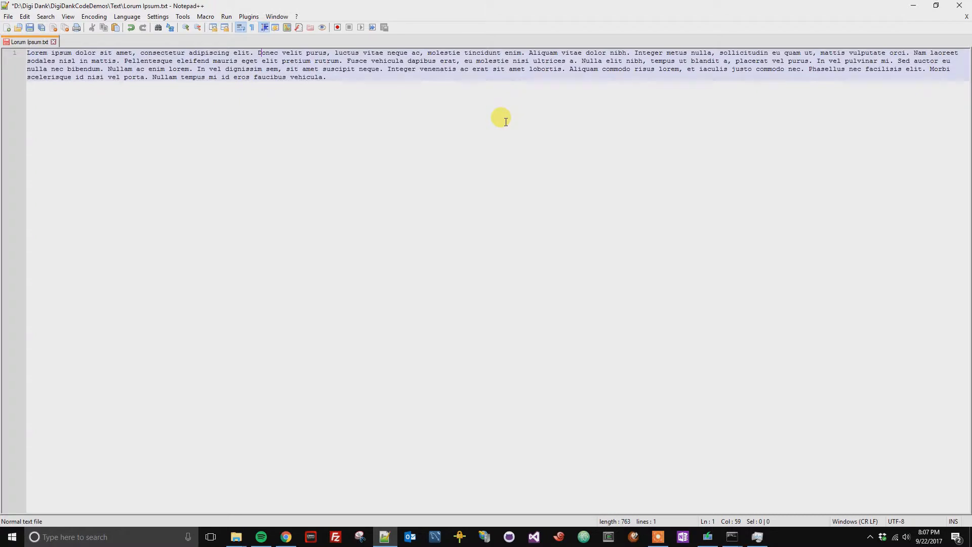